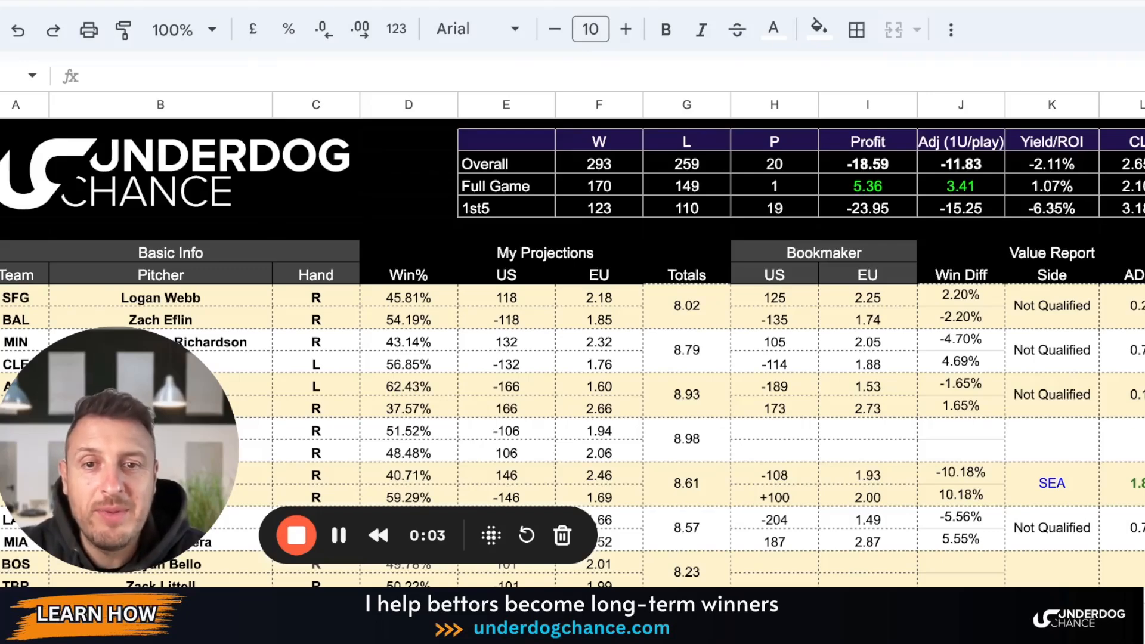
pyautogui.moveTo(265, 498)
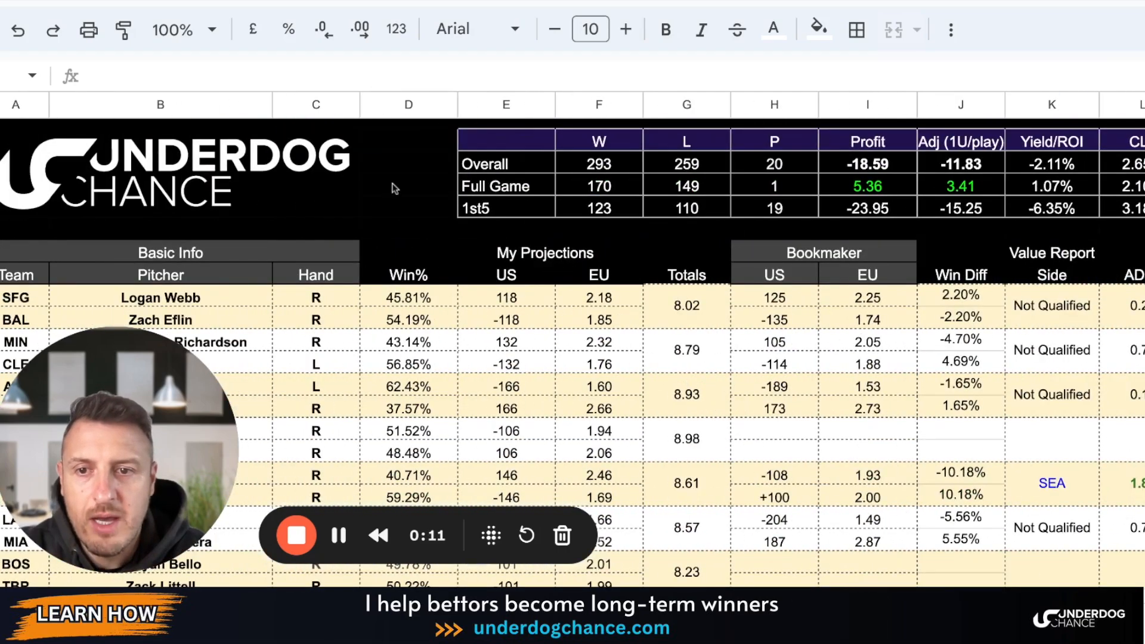
pyautogui.scroll(-3)
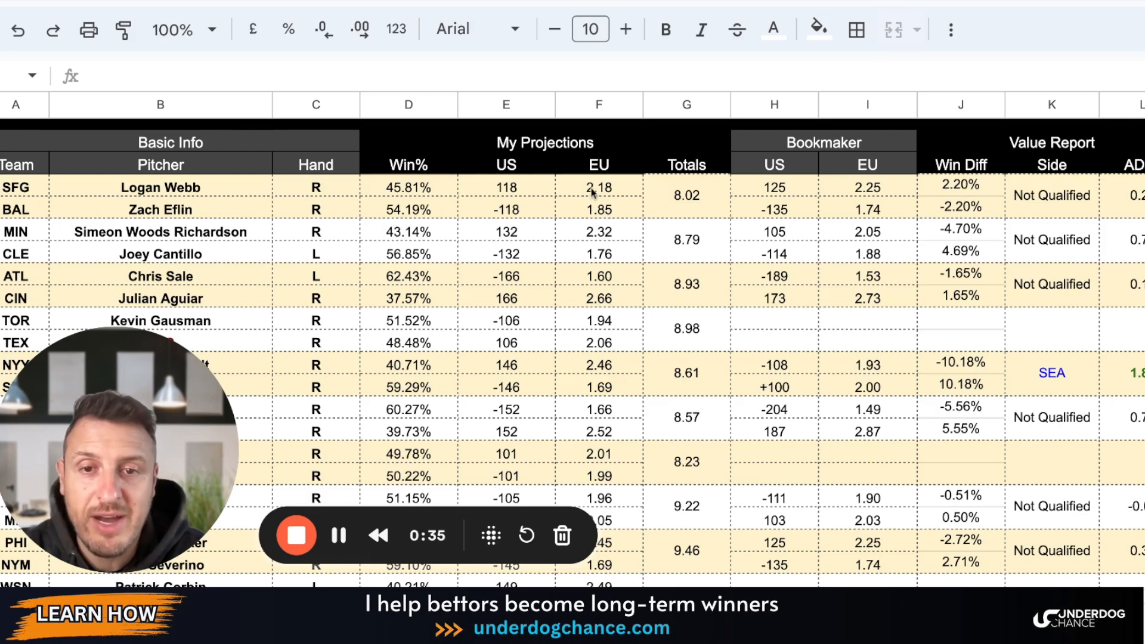
pyautogui.moveTo(757, 224)
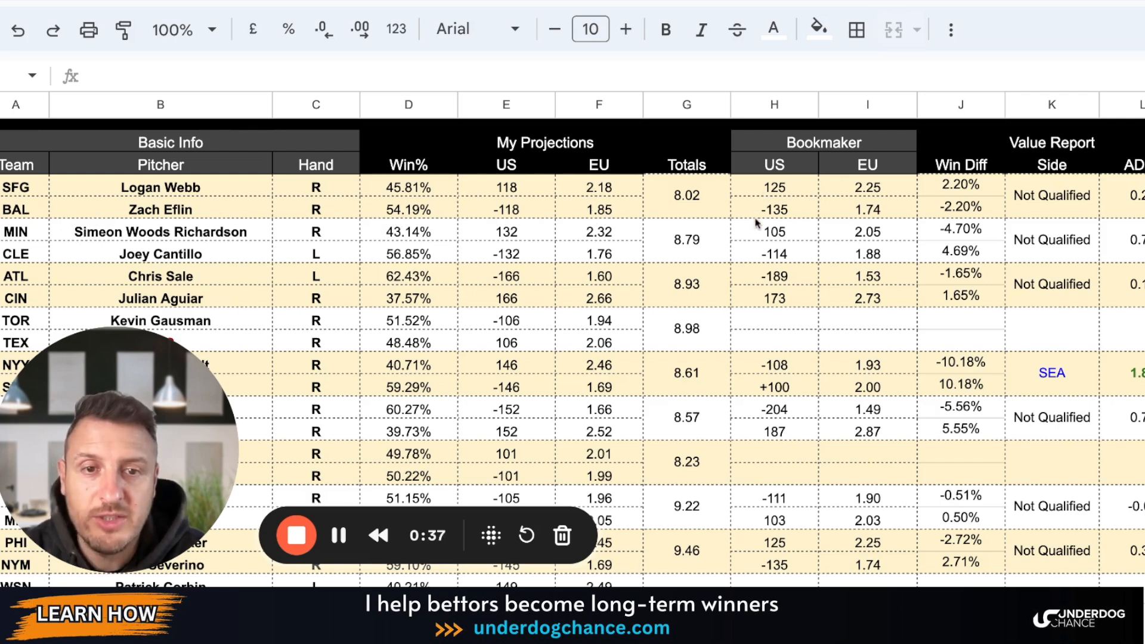
pyautogui.moveTo(1014, 207)
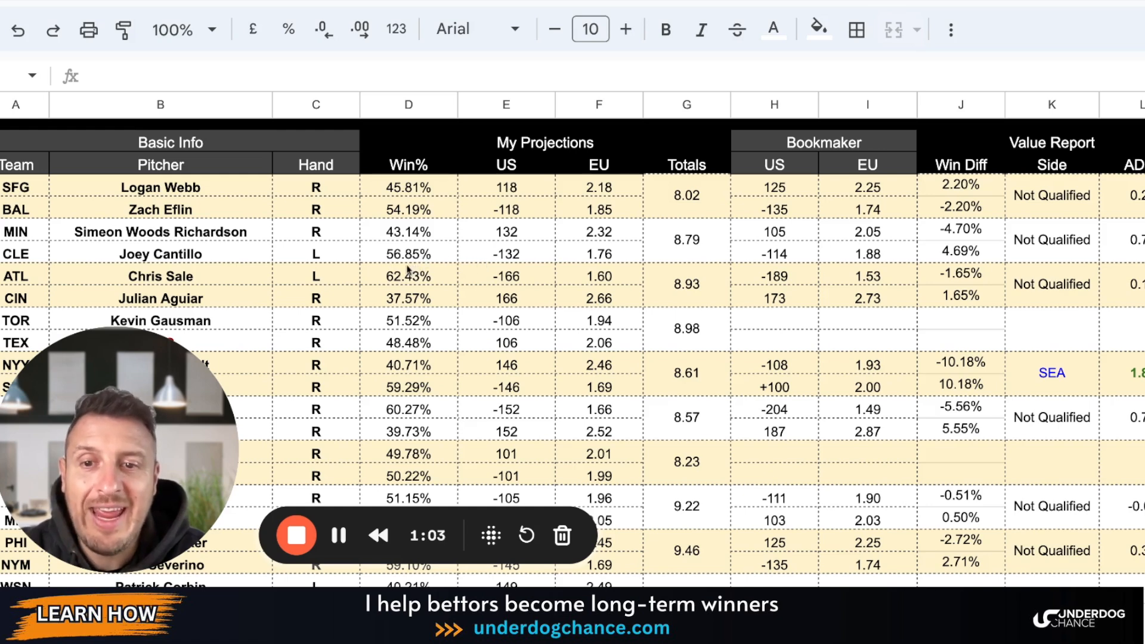
pyautogui.moveTo(843, 262)
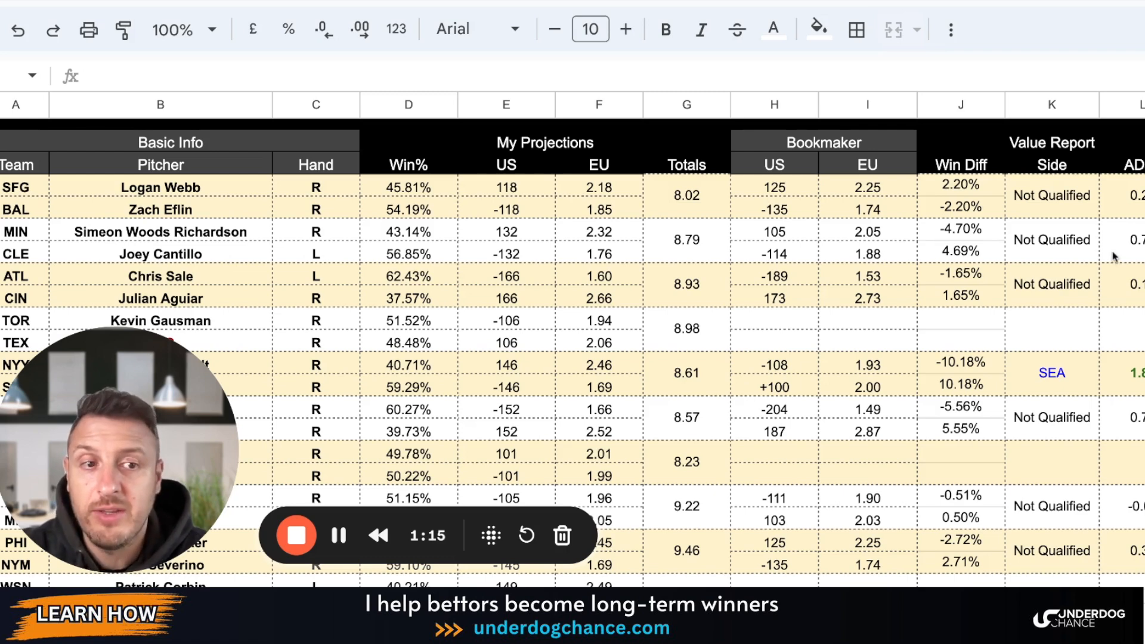
pyautogui.moveTo(482, 310)
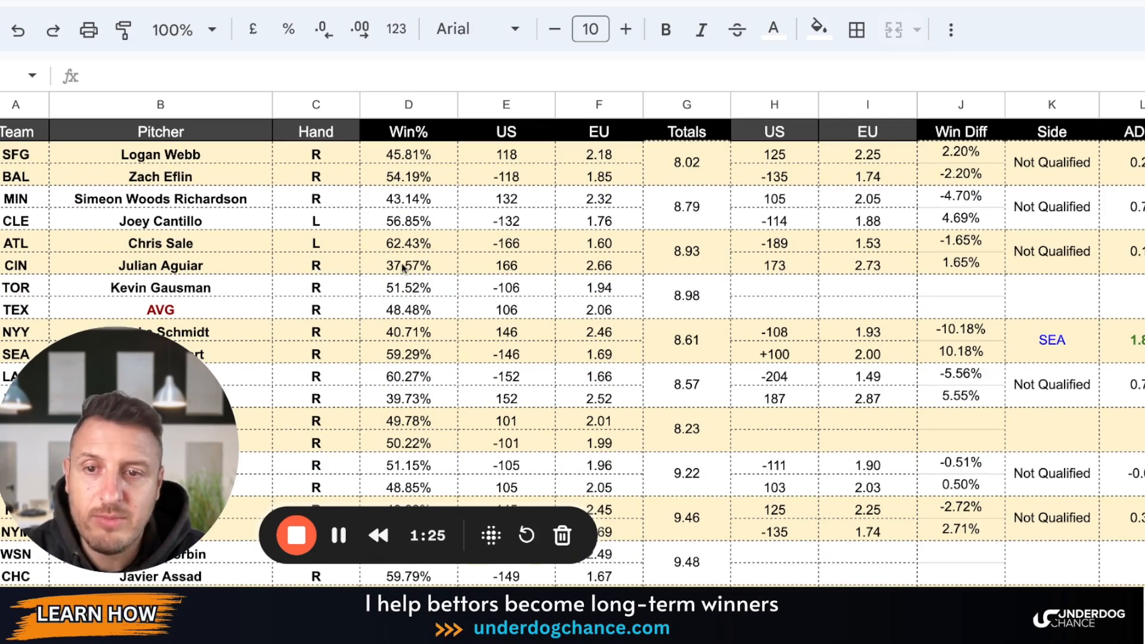
pyautogui.moveTo(26, 252)
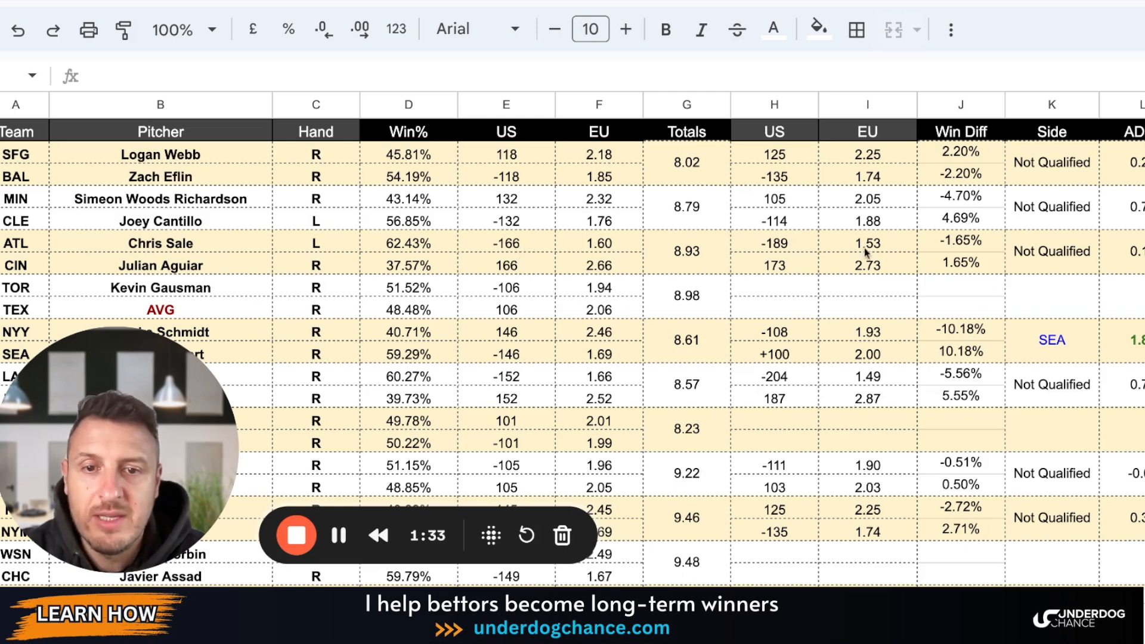
pyautogui.moveTo(697, 283)
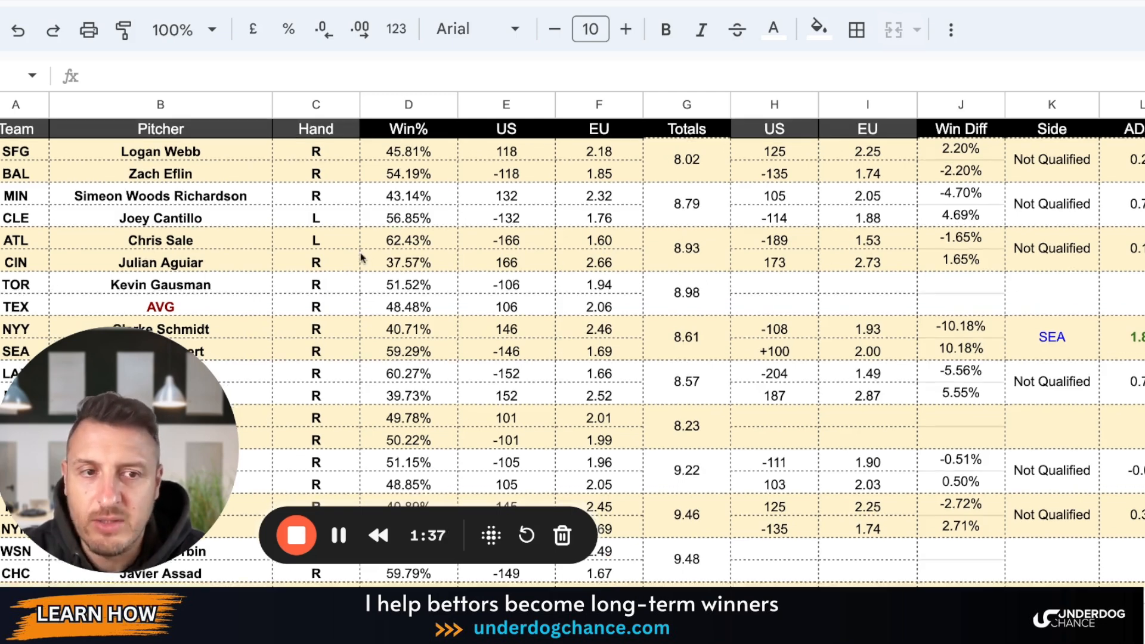
pyautogui.scroll(-3)
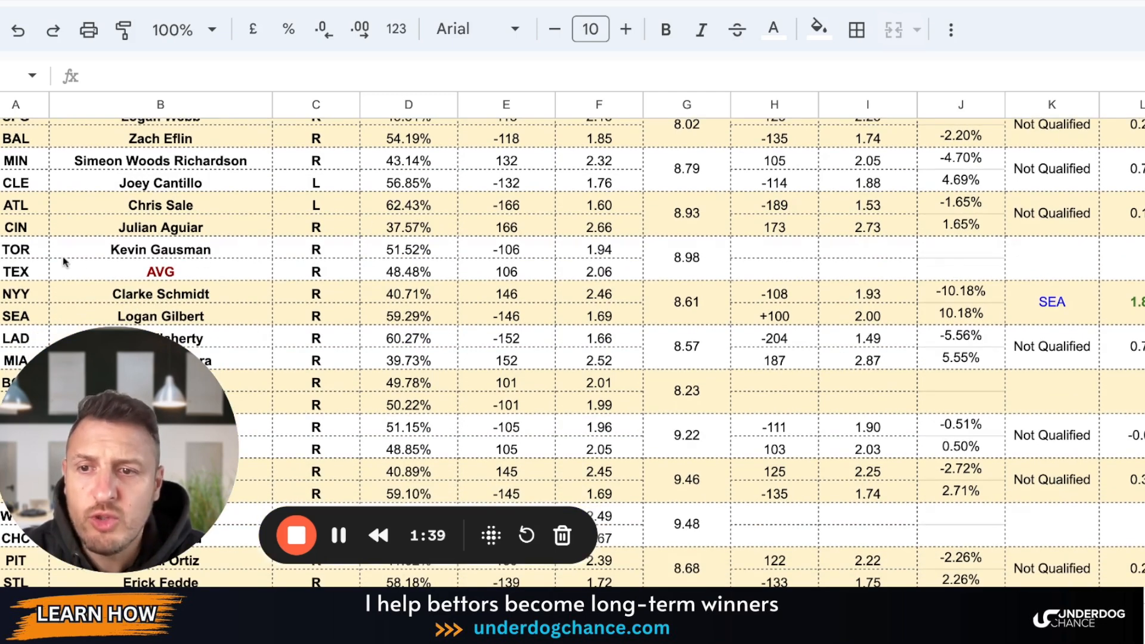
pyautogui.scroll(-3)
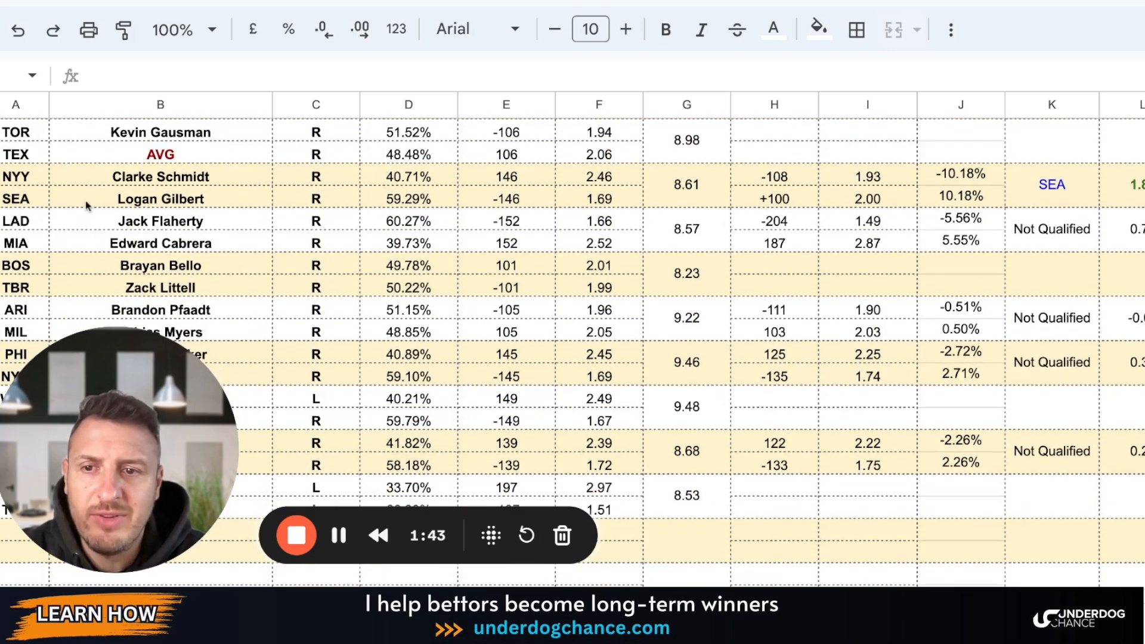
pyautogui.moveTo(179, 189)
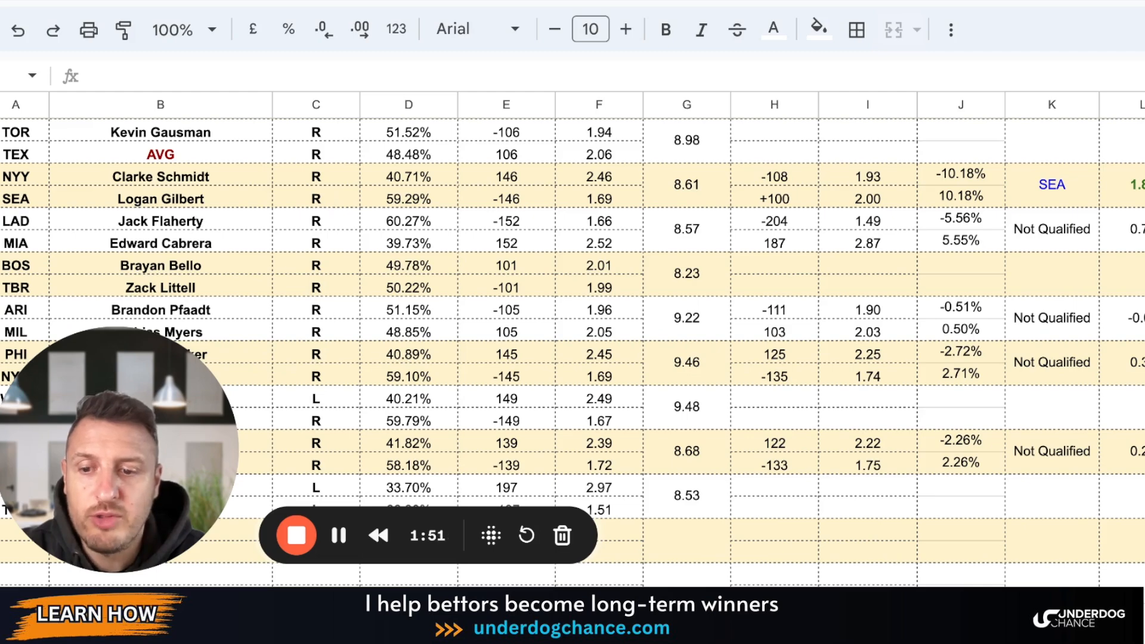
pyautogui.hscroll(3)
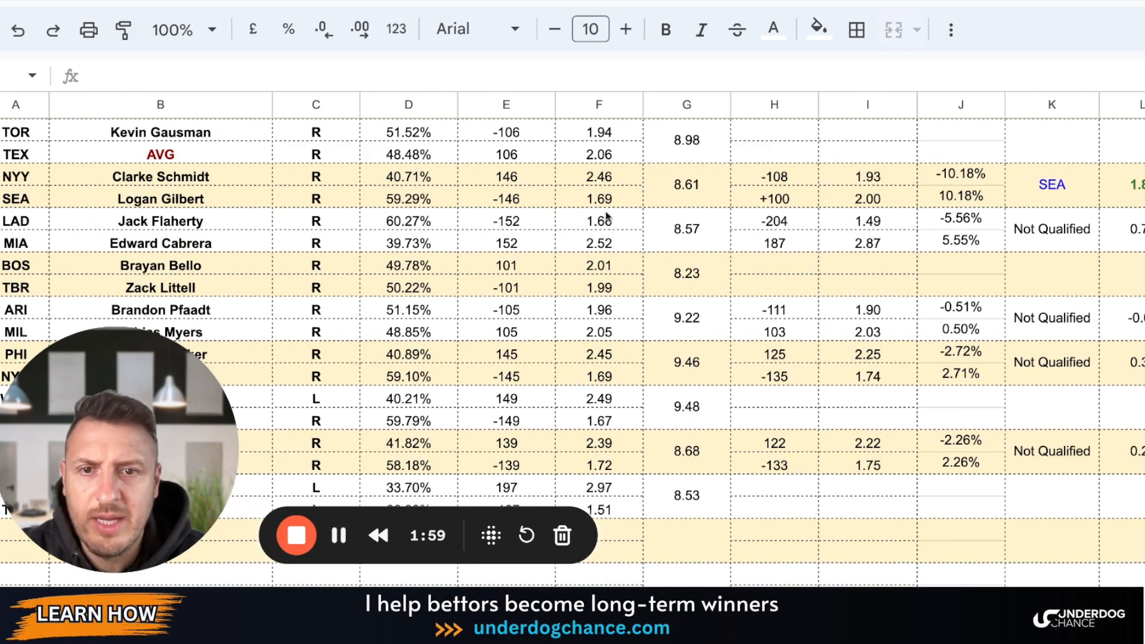
pyautogui.moveTo(515, 217)
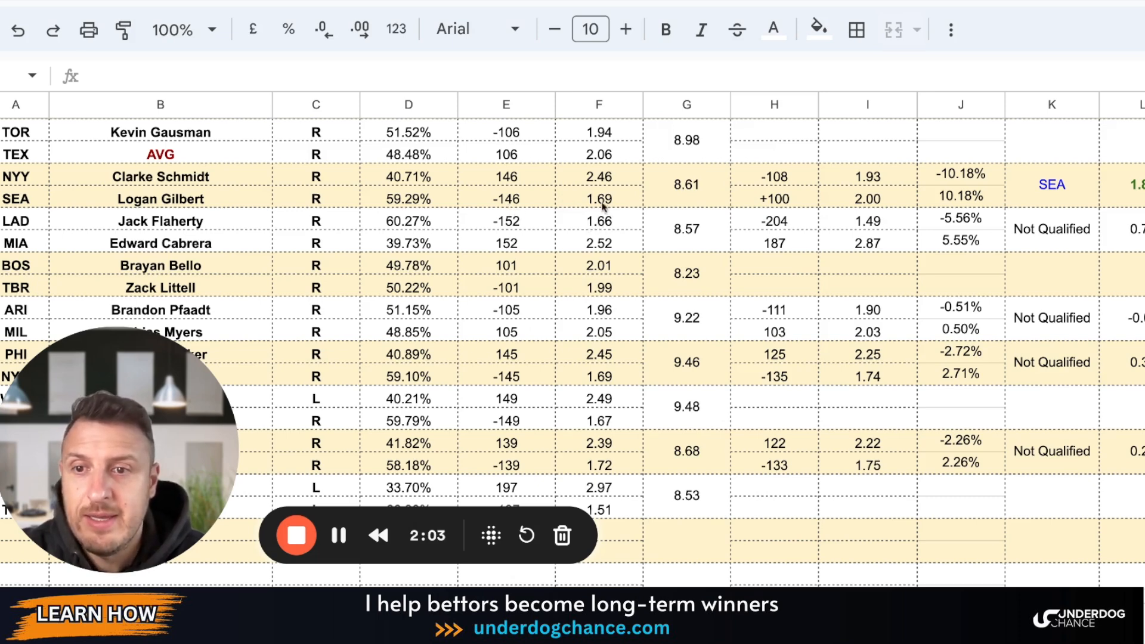
pyautogui.moveTo(771, 212)
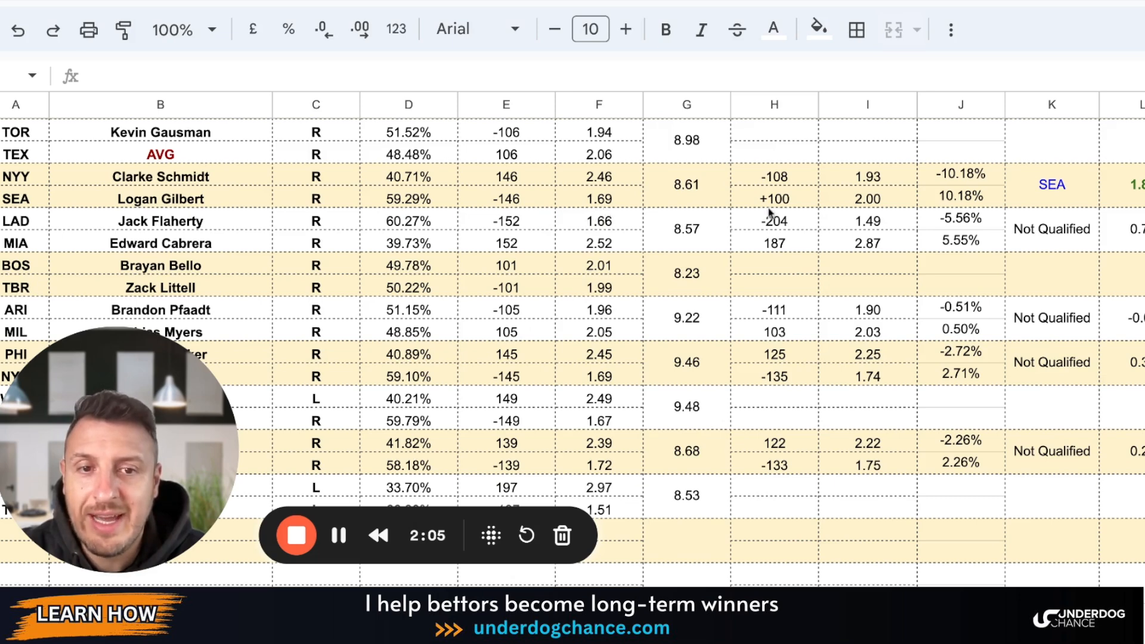
pyautogui.moveTo(833, 208)
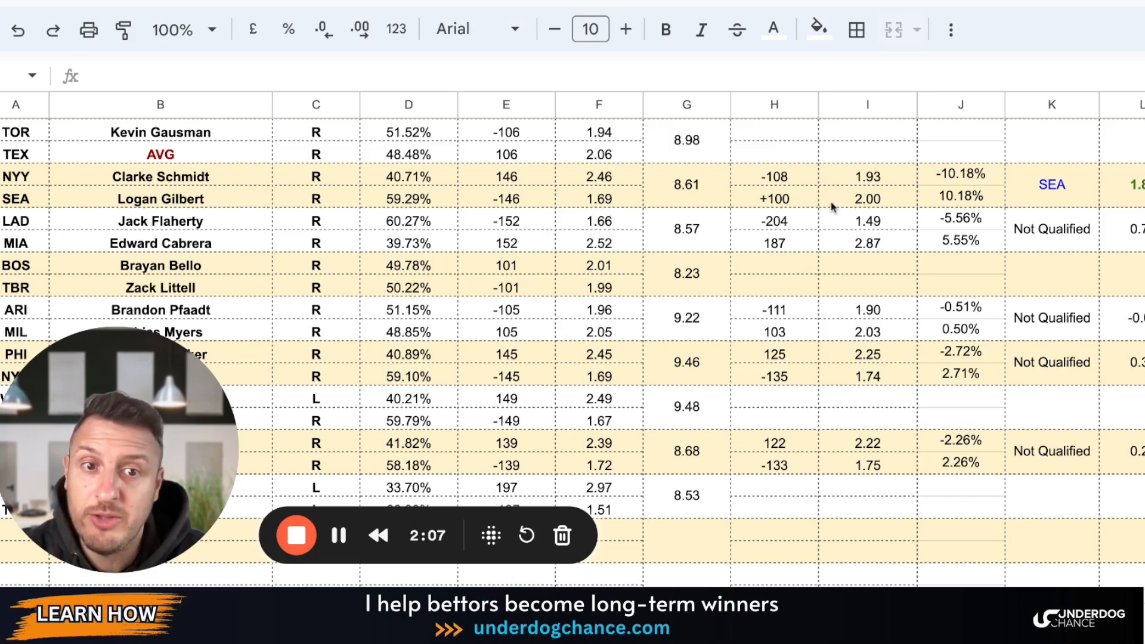
pyautogui.moveTo(862, 207)
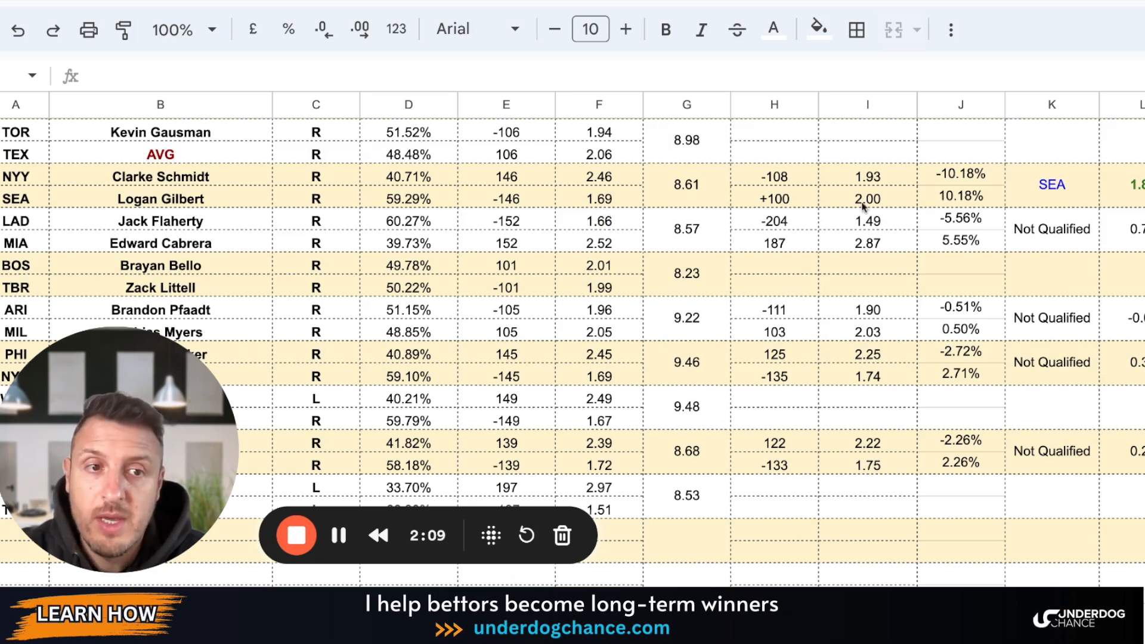
pyautogui.hscroll(3)
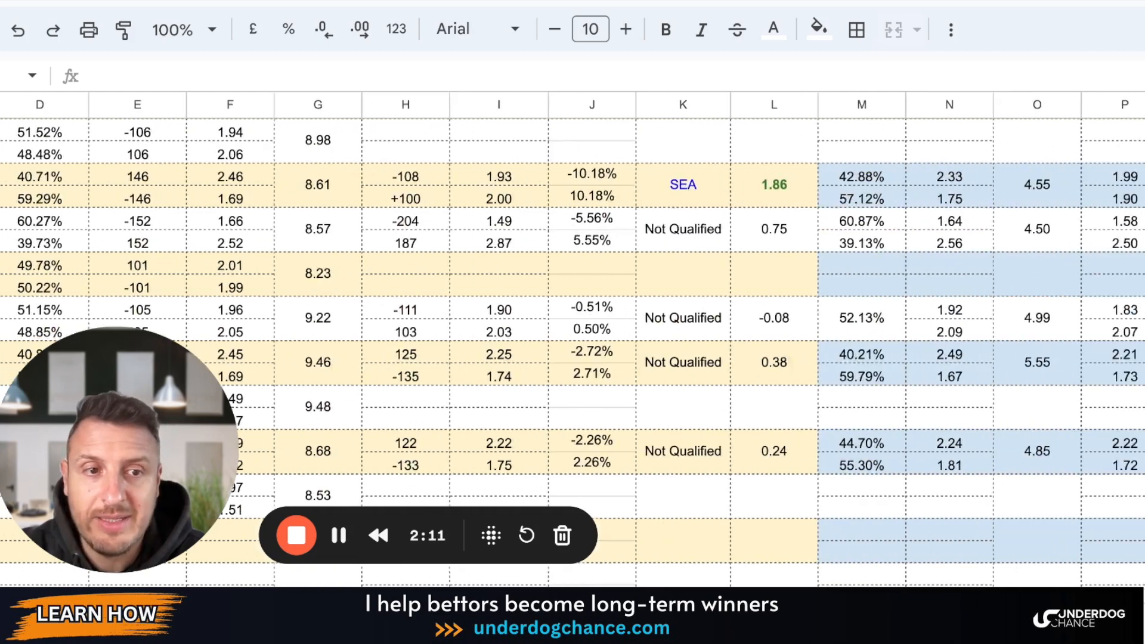
pyautogui.hscroll(3)
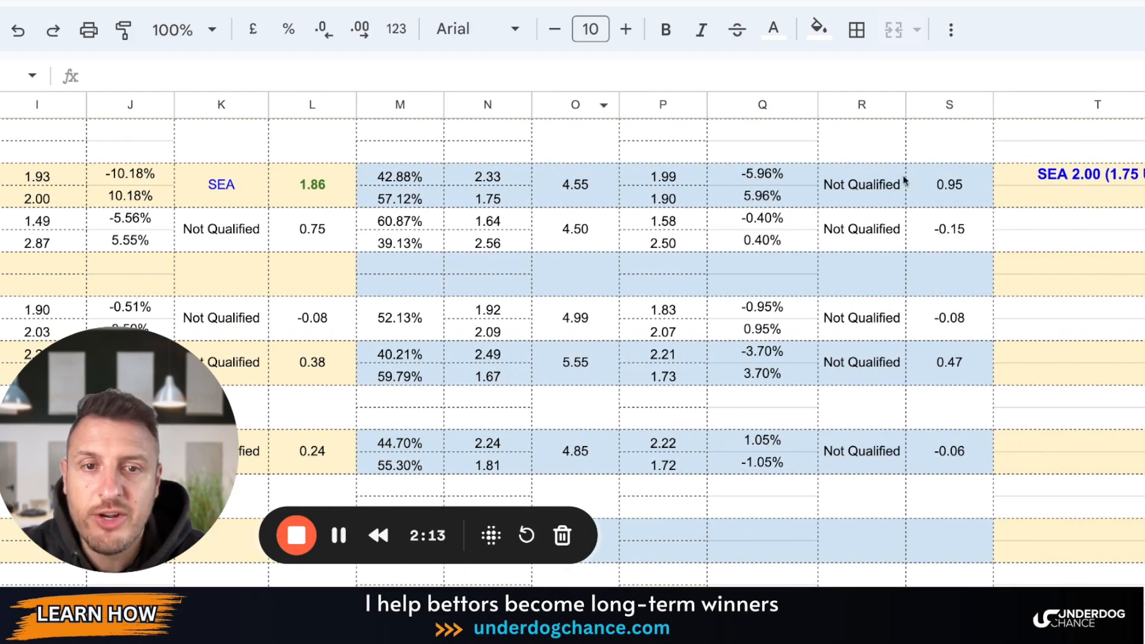
pyautogui.hscroll(3)
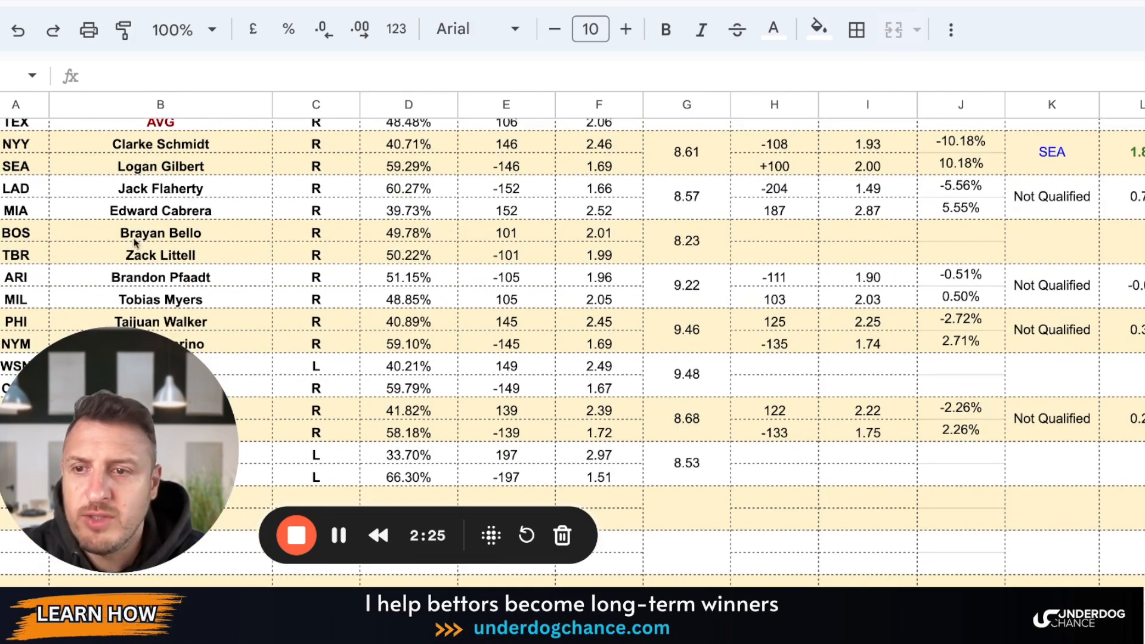
pyautogui.scroll(-3)
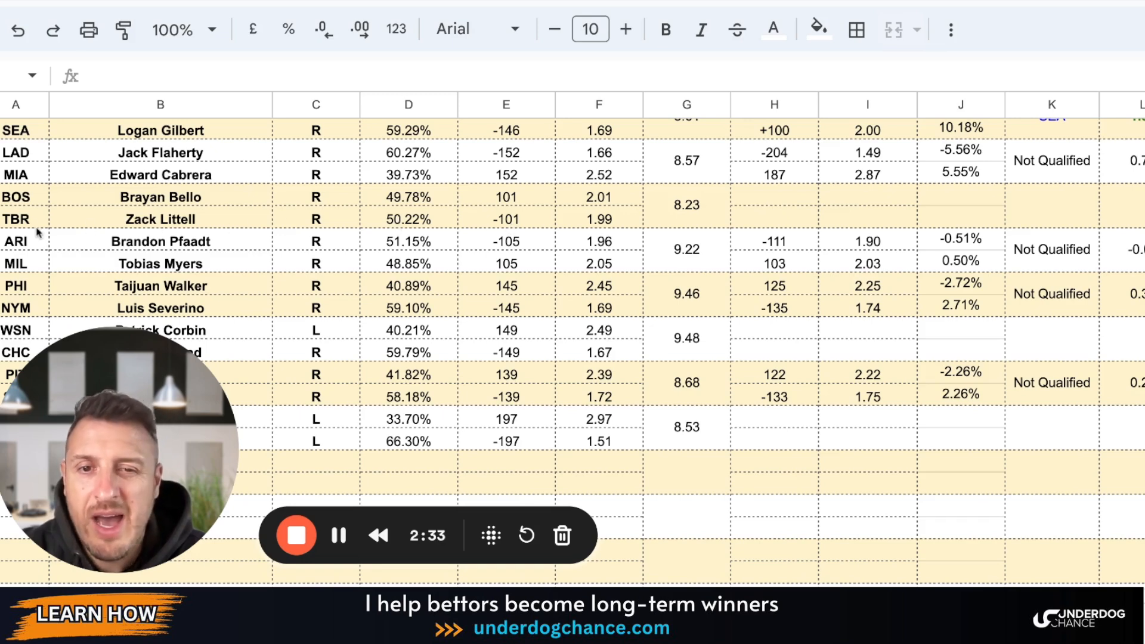
pyautogui.scroll(-3)
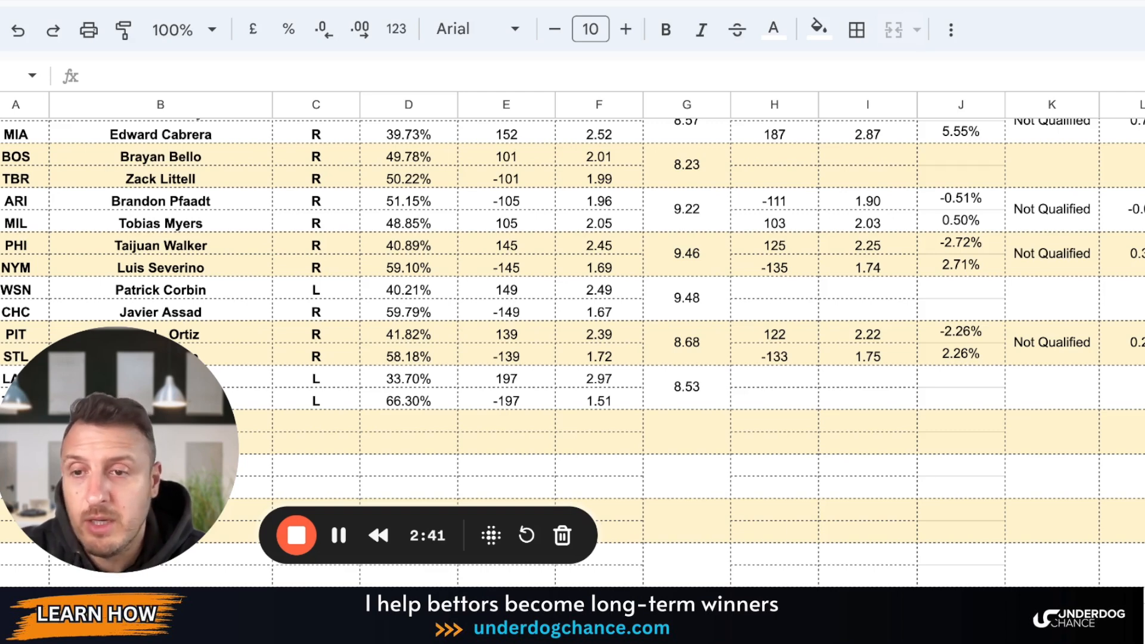
pyautogui.scroll(-3)
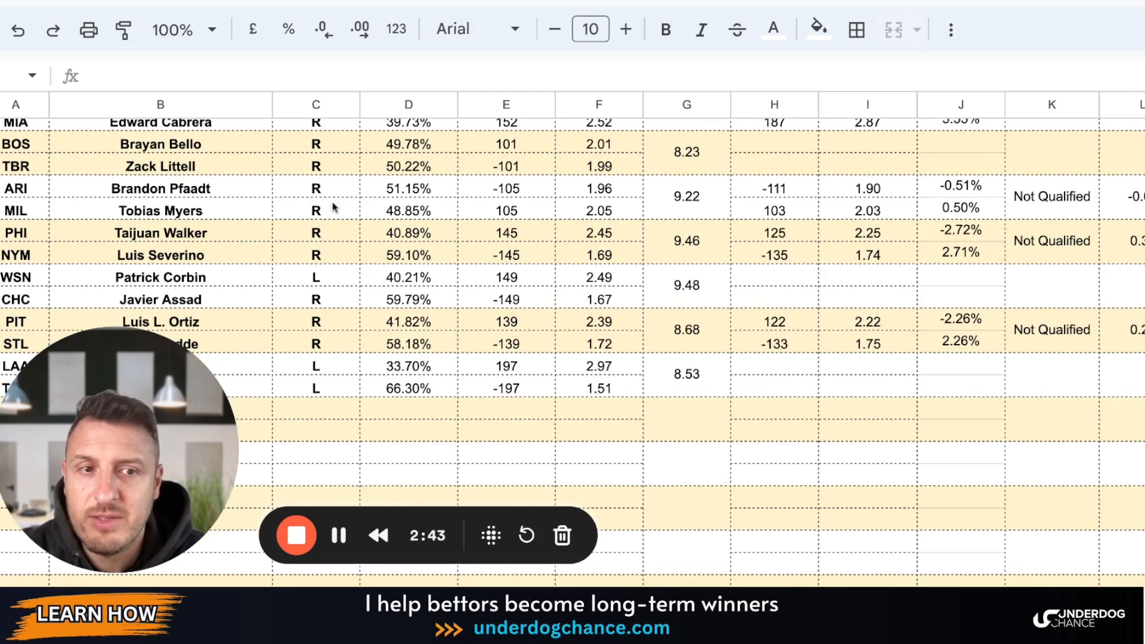
pyautogui.moveTo(1080, 272)
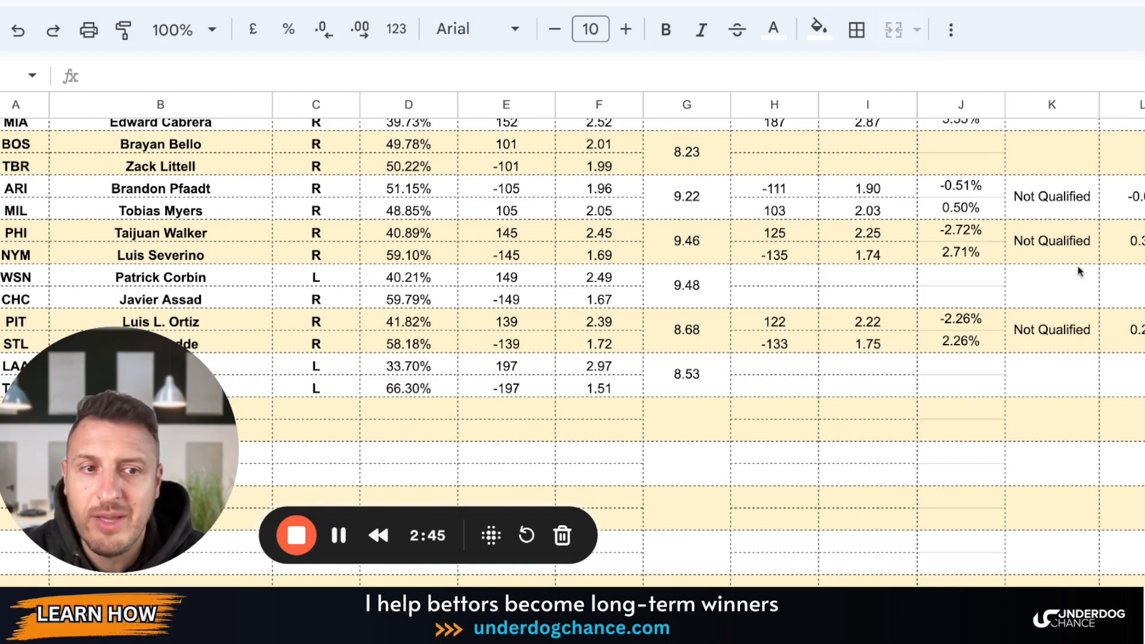
pyautogui.moveTo(625, 271)
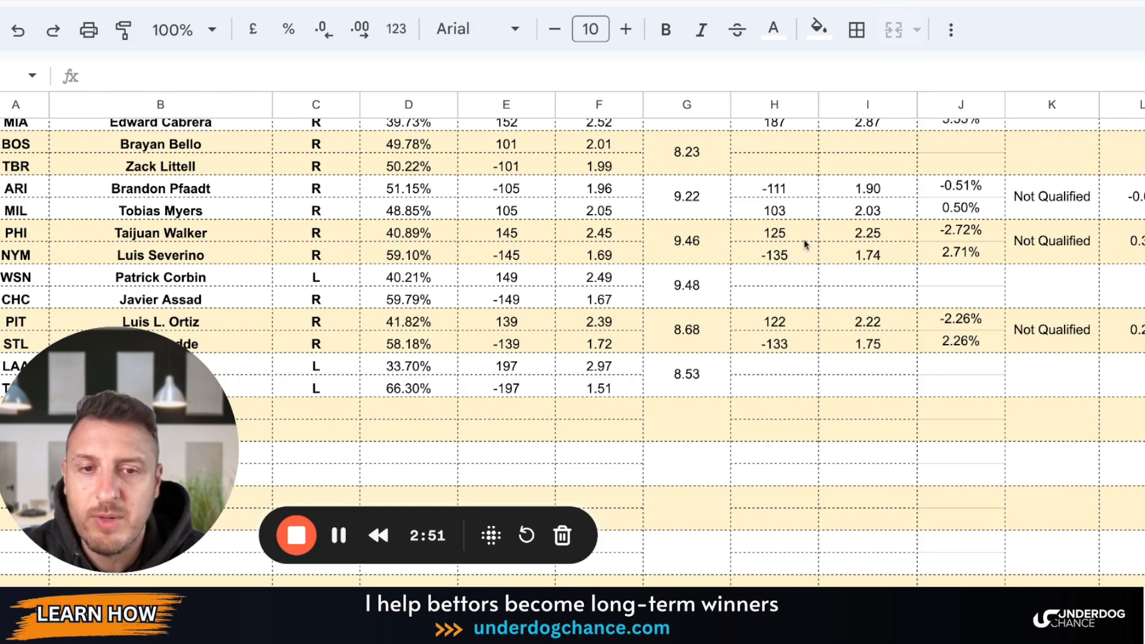
pyautogui.moveTo(553, 232)
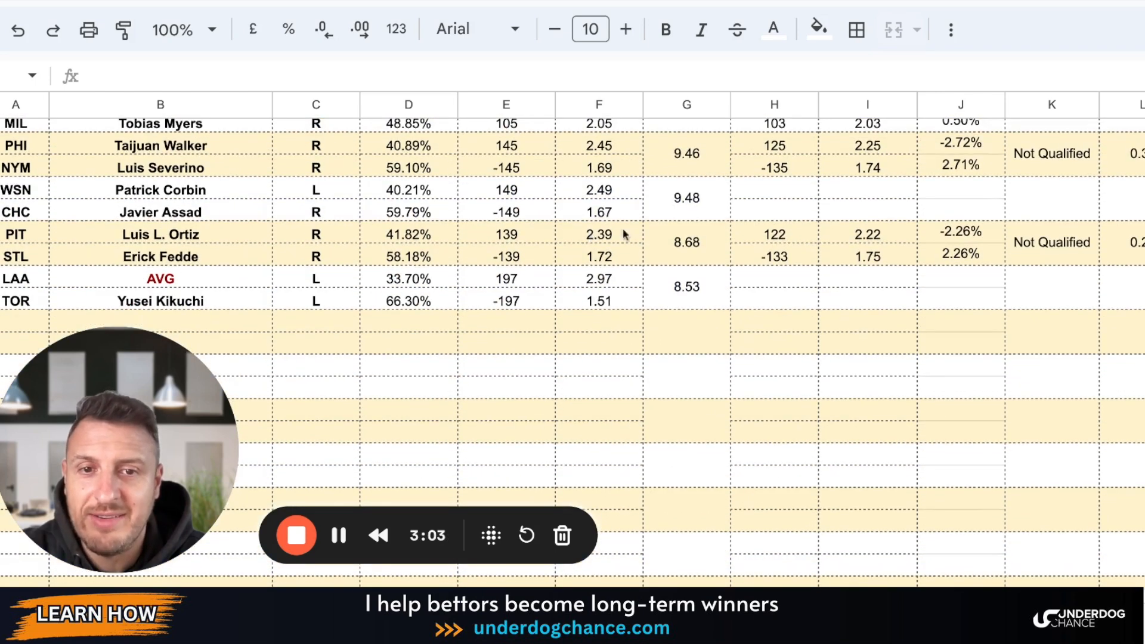
pyautogui.moveTo(314, 233)
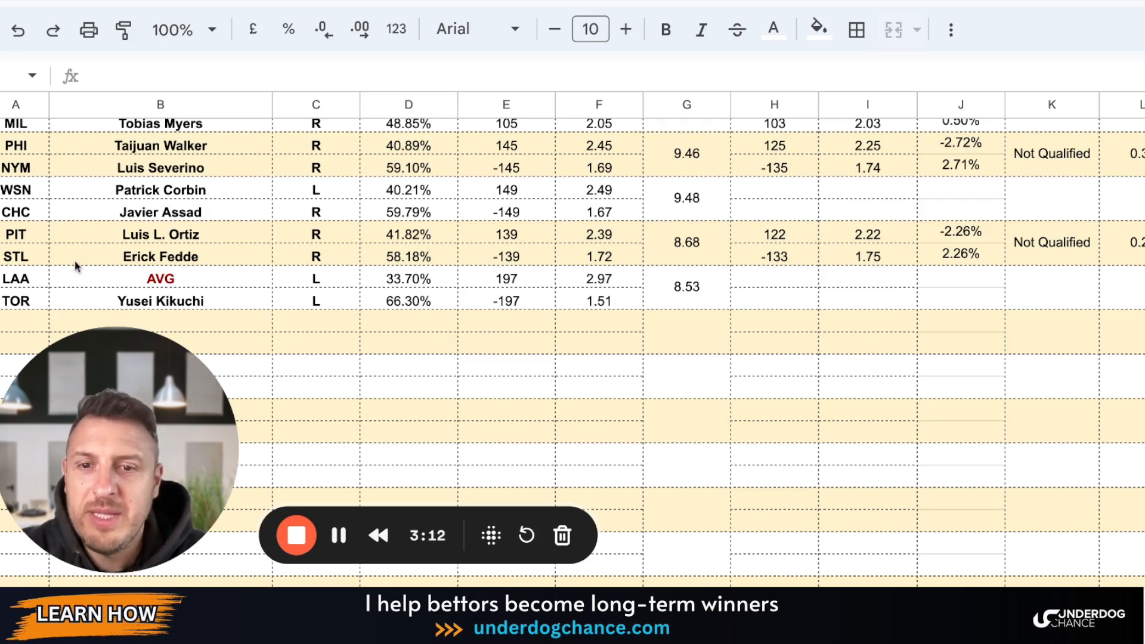
pyautogui.moveTo(525, 248)
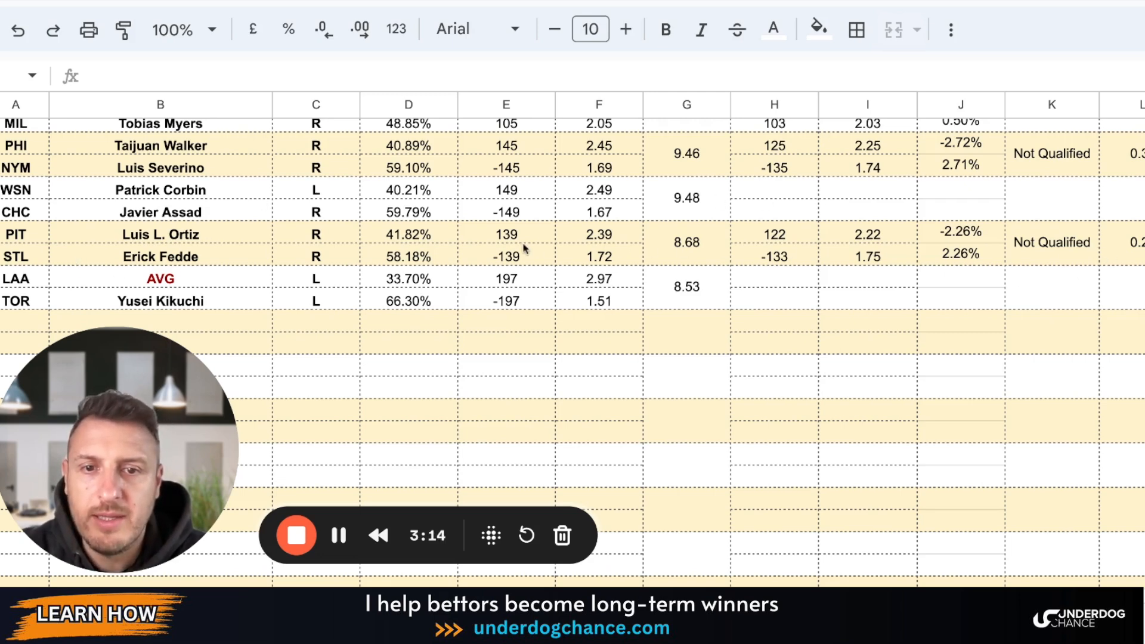
pyautogui.moveTo(29, 259)
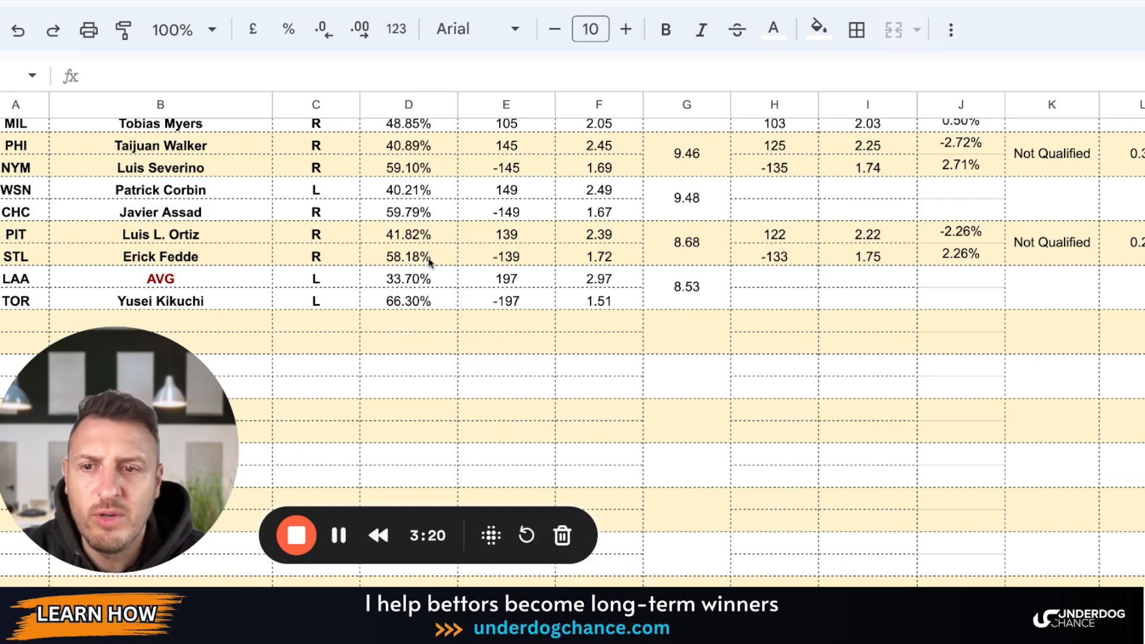
pyautogui.scroll(-3)
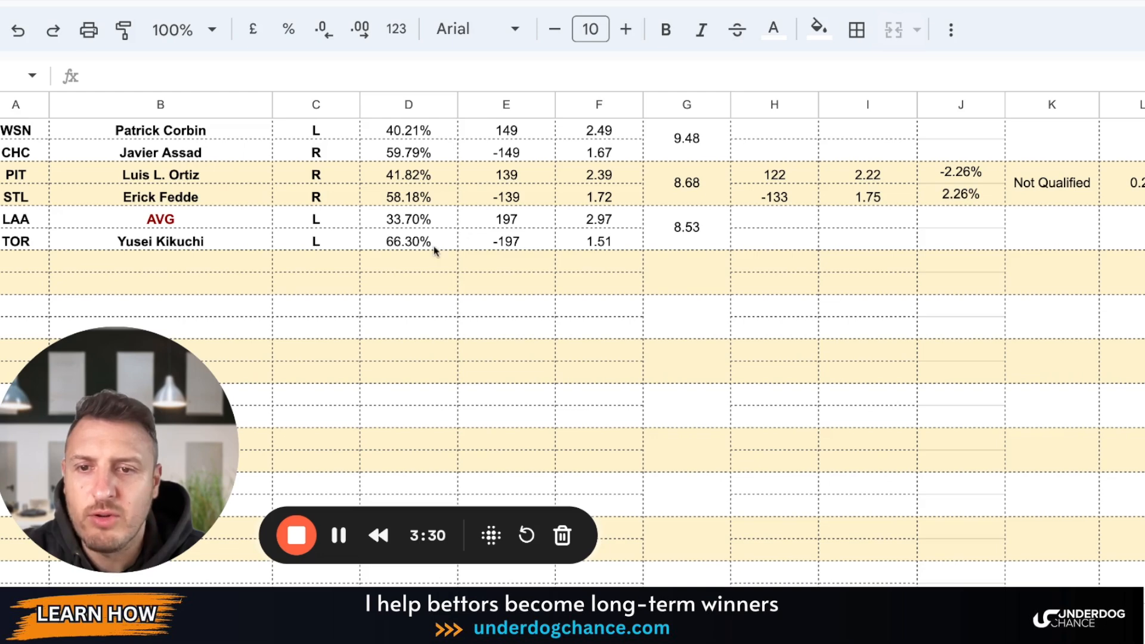
pyautogui.moveTo(427, 263)
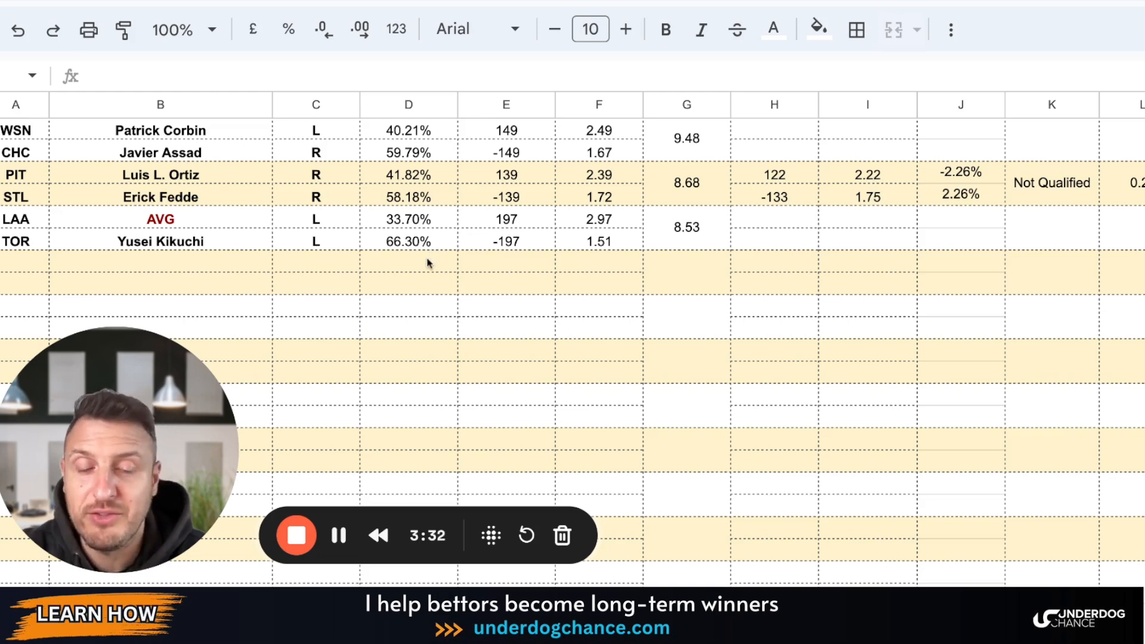